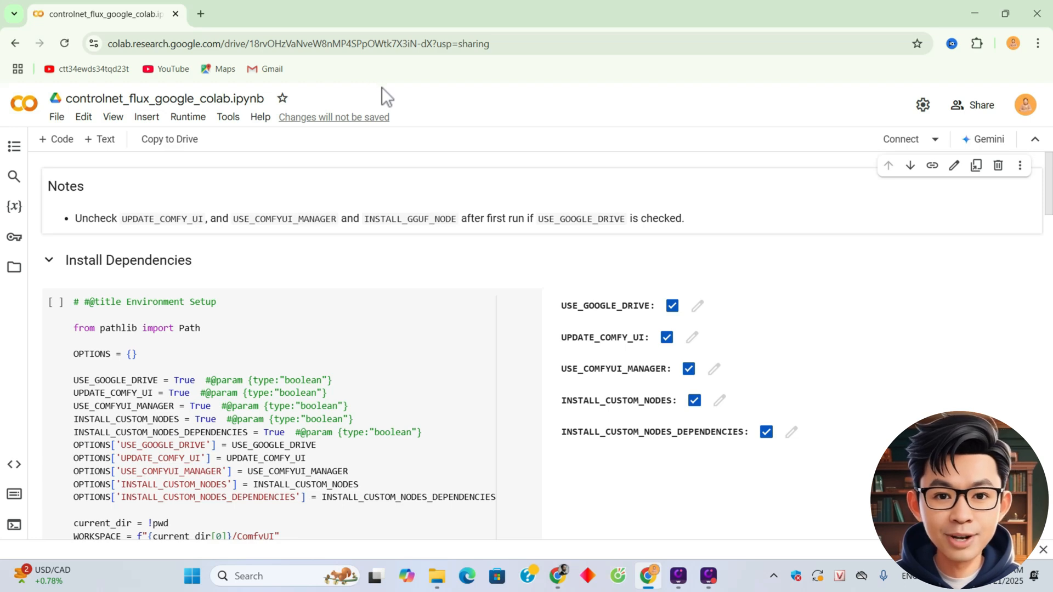
# - Change the Colab runtime type to a T4 GPU hardware accelerator and save it
pyautogui.click(935, 140)
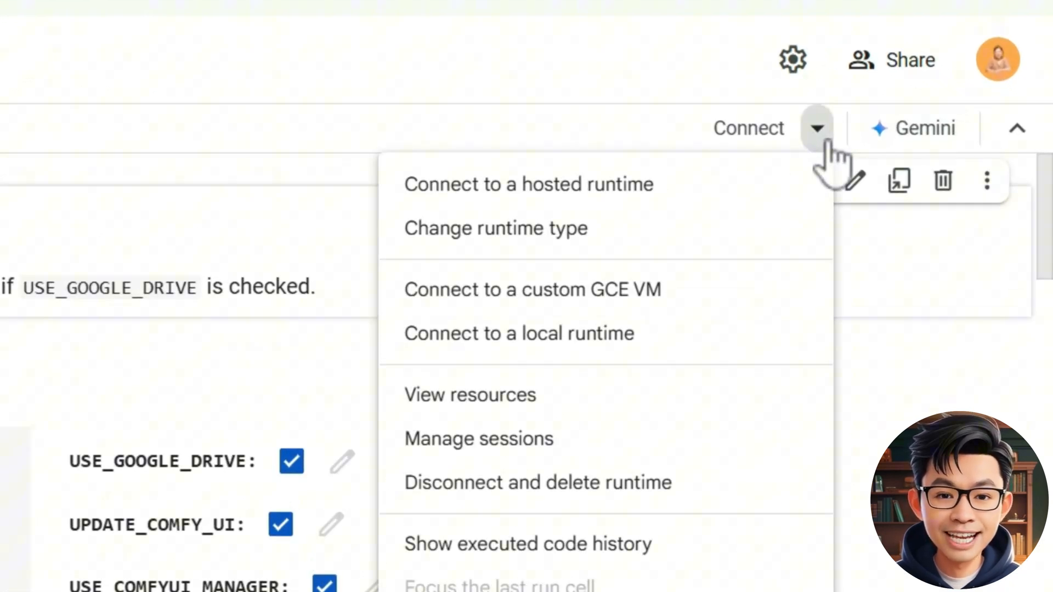
pyautogui.moveTo(496, 228)
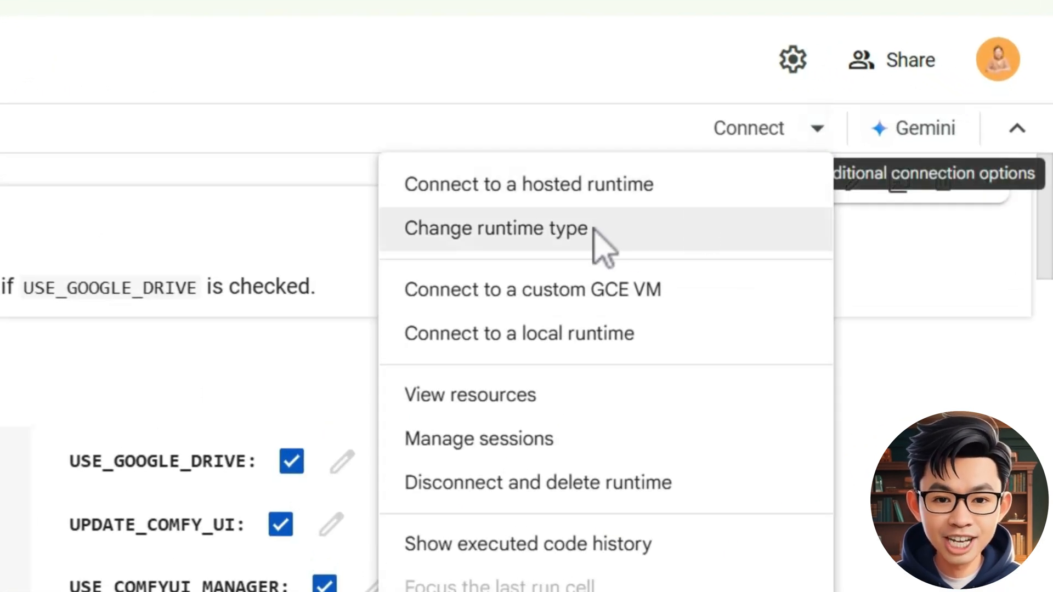
pyautogui.click(495, 228)
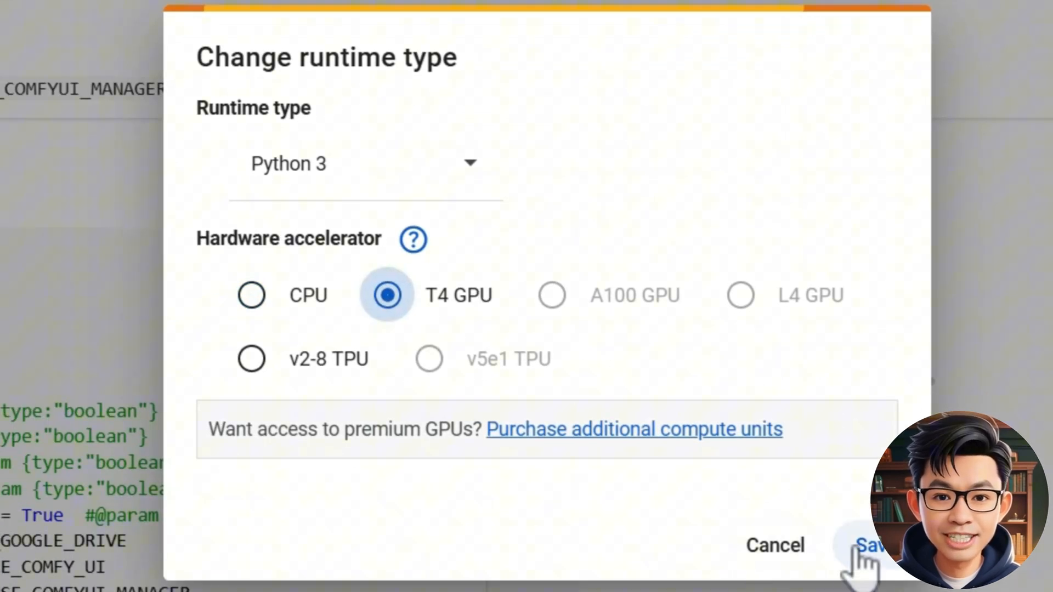
pyautogui.click(870, 545)
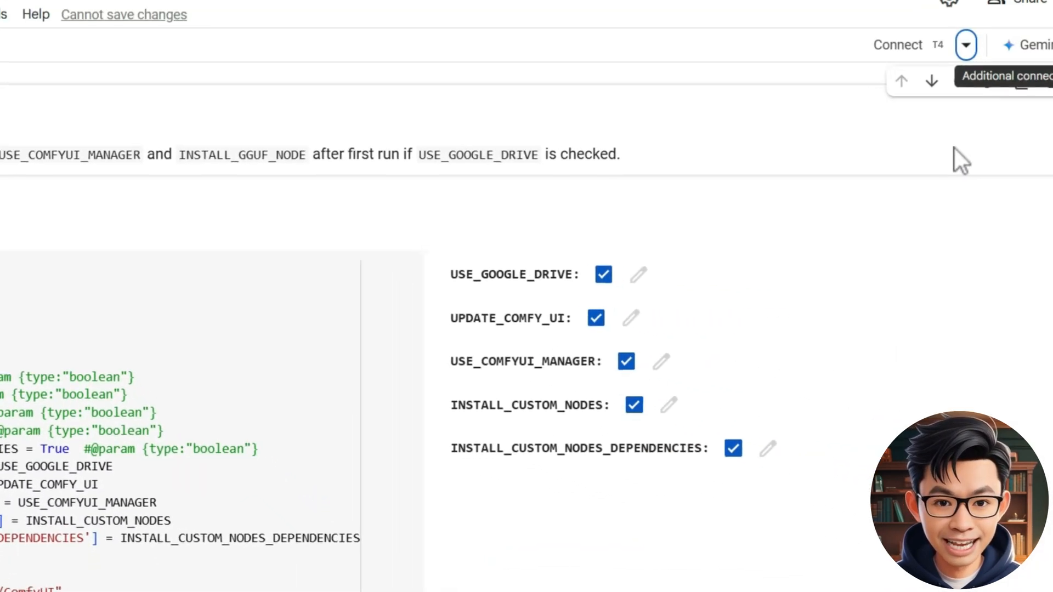
pyautogui.click(899, 44)
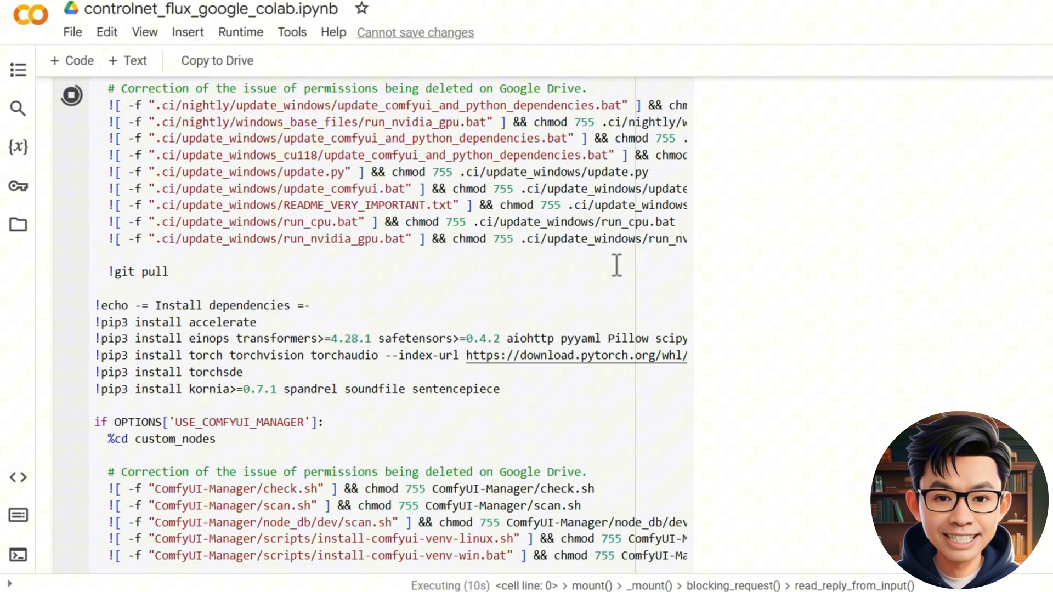
# - Let the Install Dependencies cell finish and scroll to the Download Resources section
pyautogui.scroll(-3)
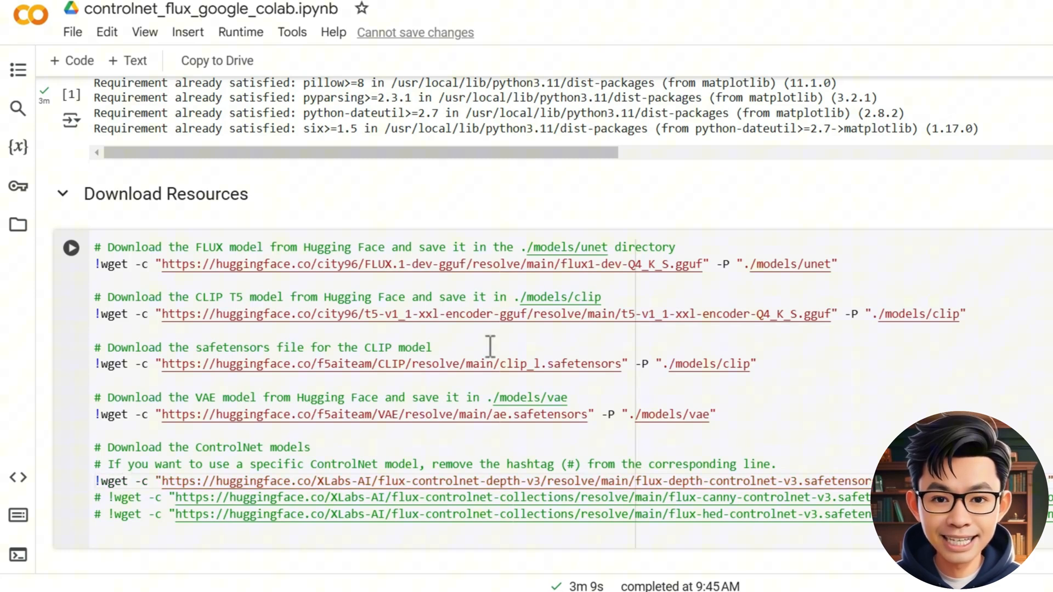
# - Run the model download cell, then launch ComfyUI and dismiss the unused-GPU warning
pyautogui.click(70, 248)
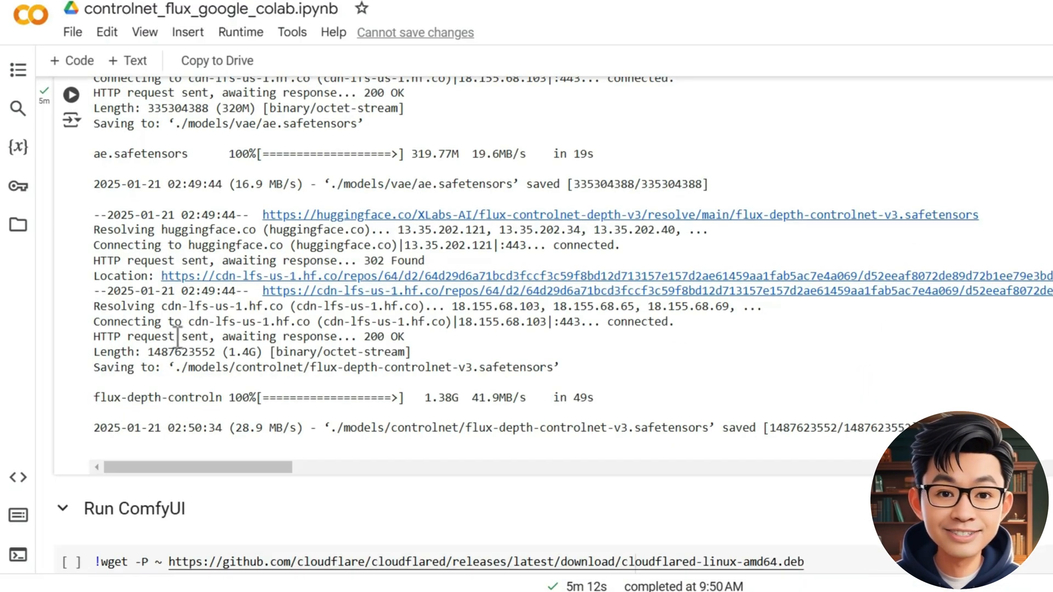
pyautogui.scroll(-3)
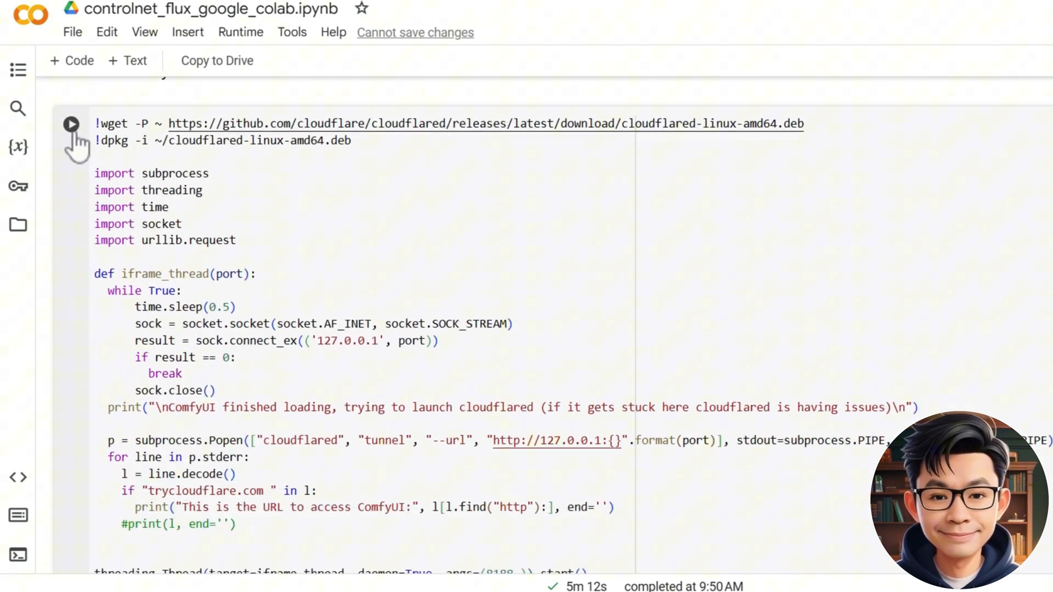
pyautogui.click(72, 124)
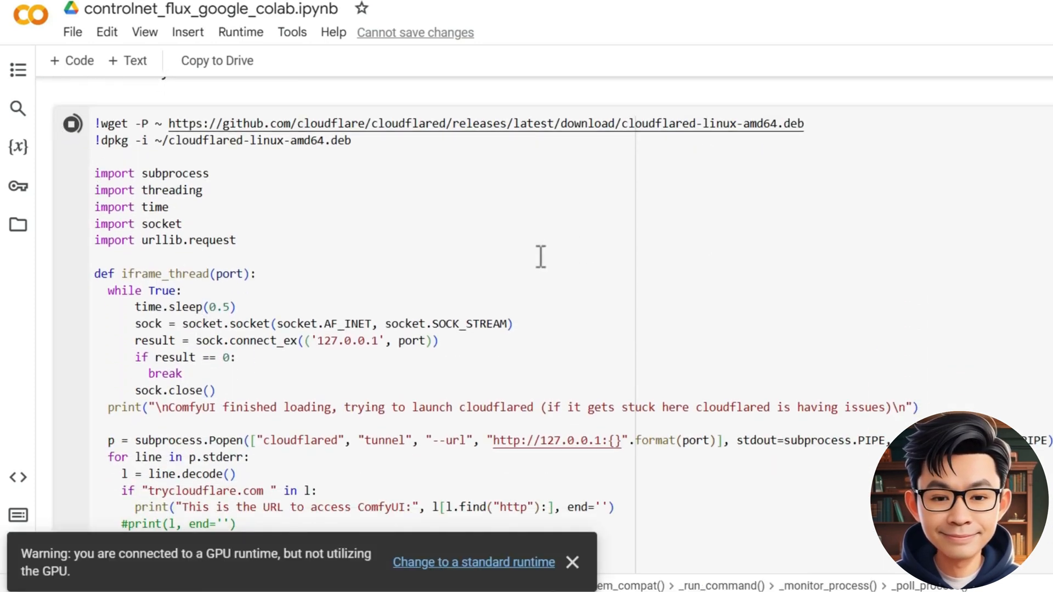
pyautogui.click(572, 561)
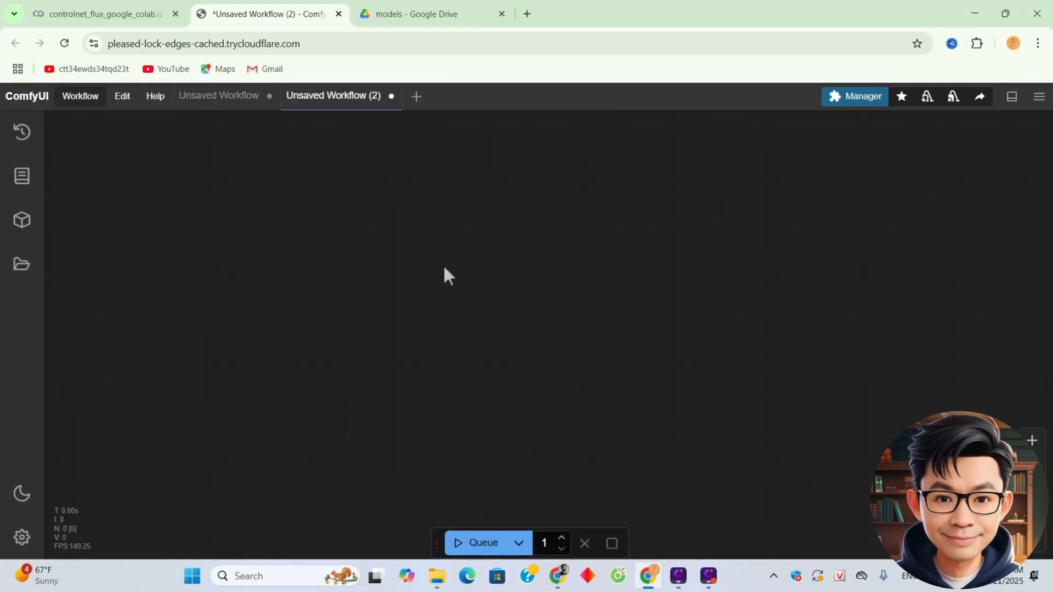
# - Add a Unet Loader (GGUF) node via the canvas node search for 'gguf'
pyautogui.doubleClick(449, 275)
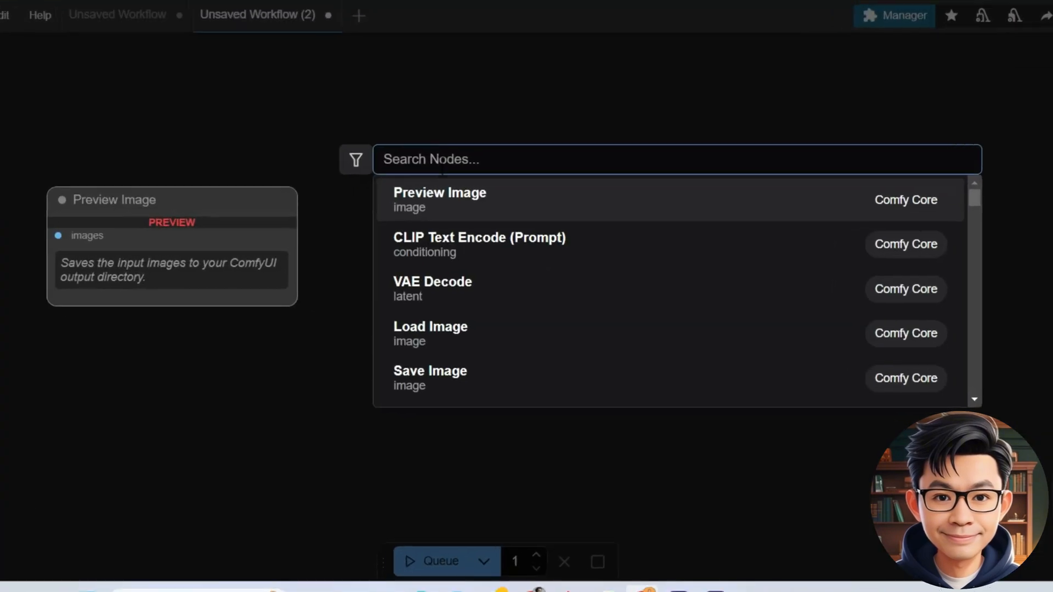
pyautogui.write('gguf')
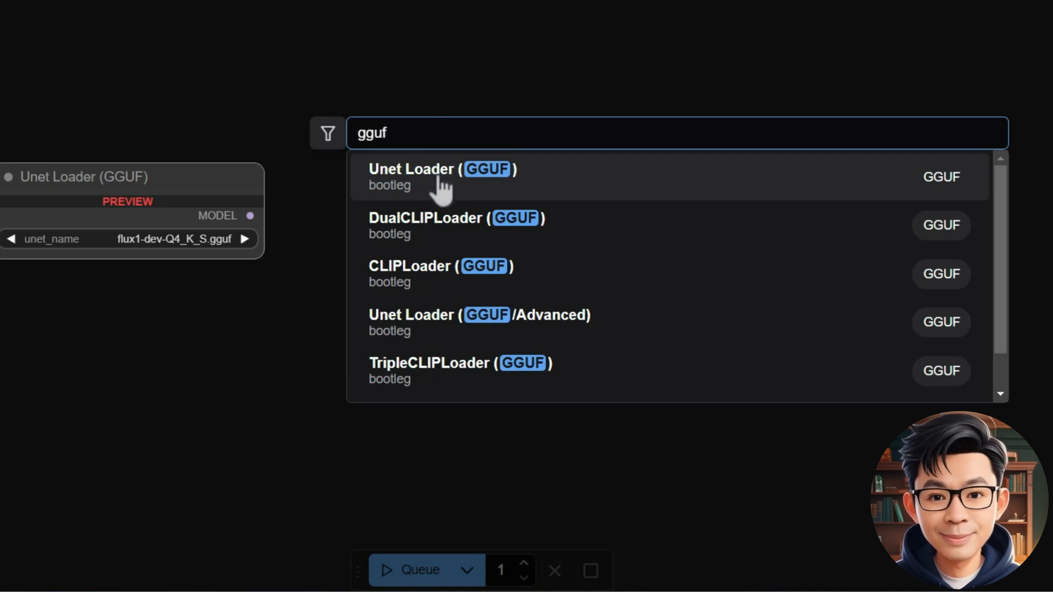
pyautogui.click(442, 169)
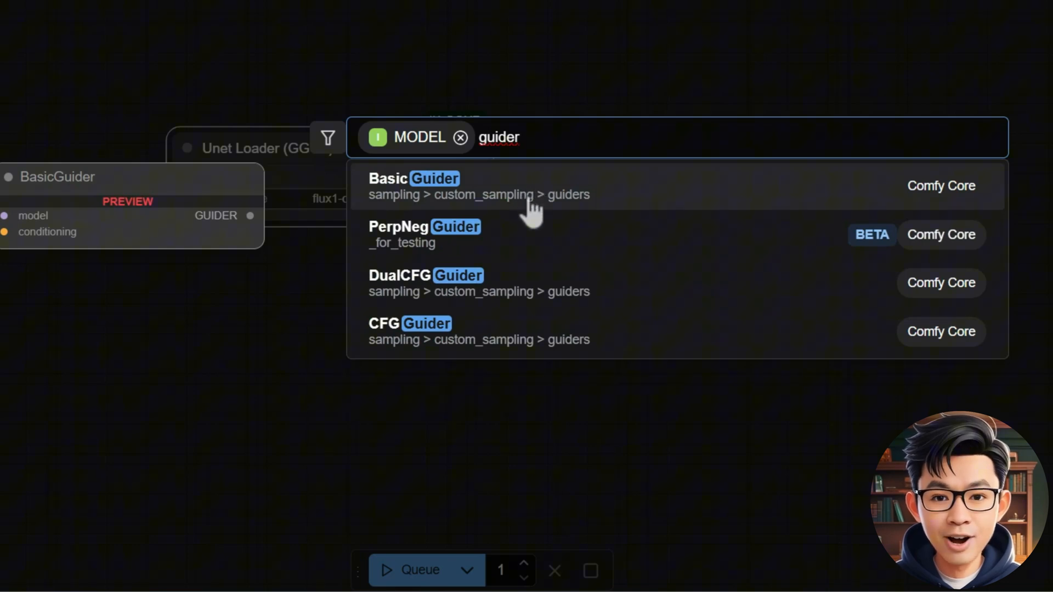
# - Chain a CFGGuider from the loader's model into a new SamplerCustomAdvanced node
pyautogui.click(409, 323)
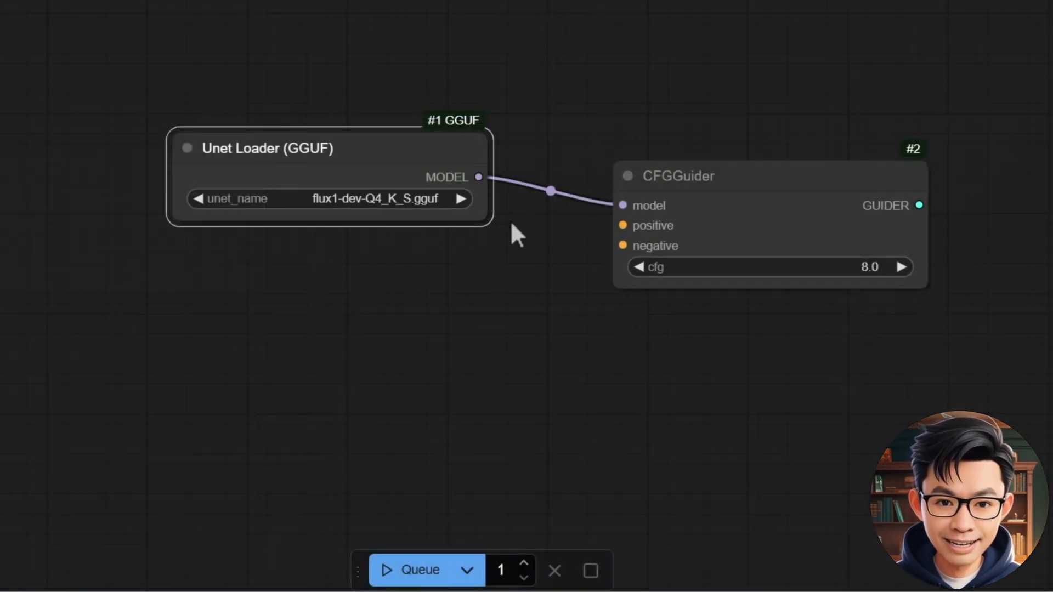
pyautogui.moveTo(516, 238); pyautogui.dragTo(560, 369)
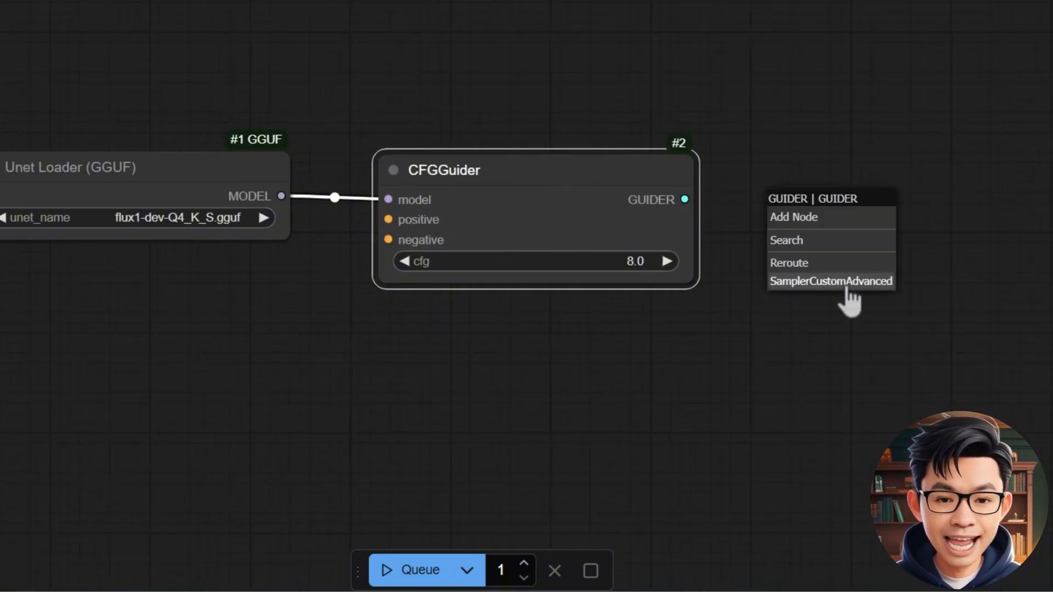
pyautogui.click(830, 281)
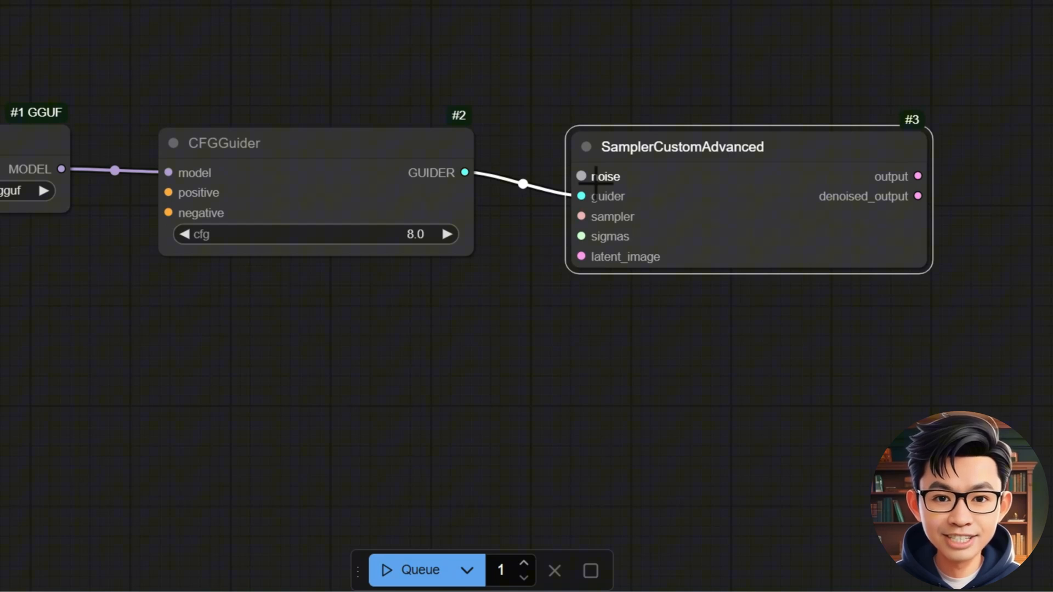
# - Feed the sampler a RandomNoise source and a BasicScheduler set to simple scheduling
pyautogui.click(581, 176)
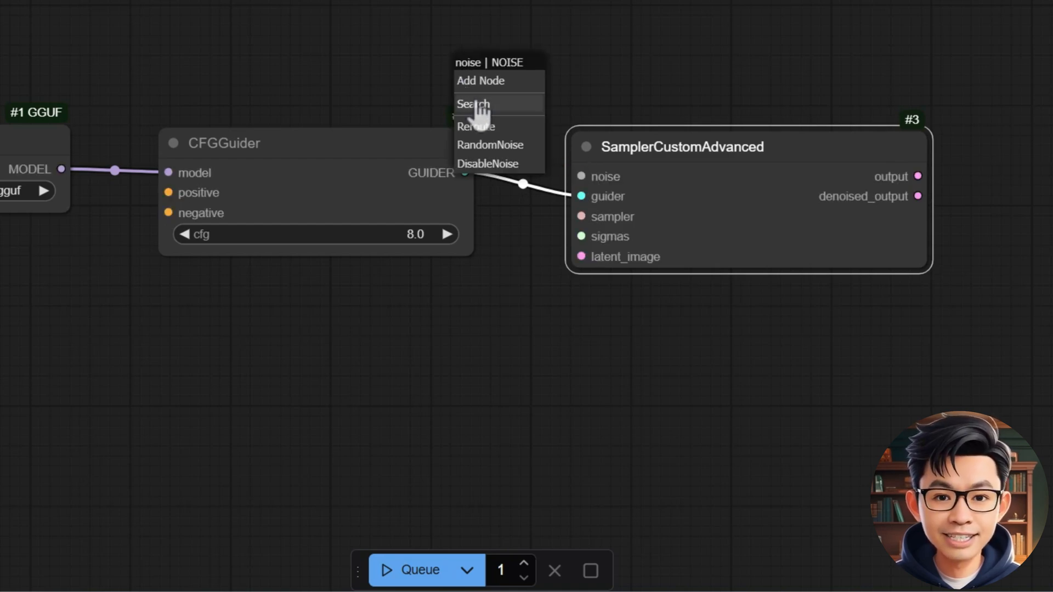
pyautogui.click(491, 145)
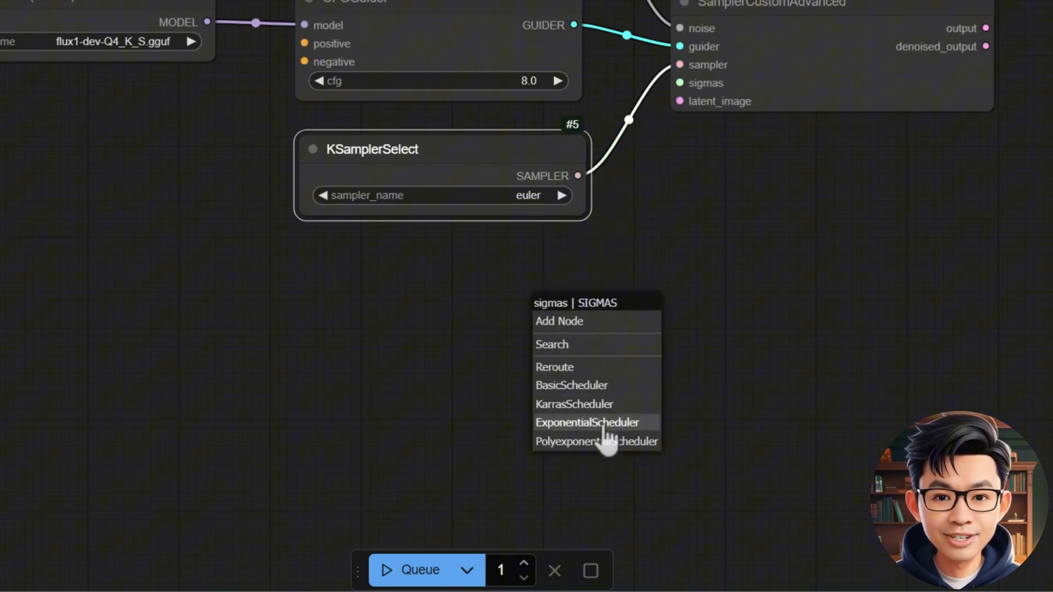
pyautogui.click(571, 385)
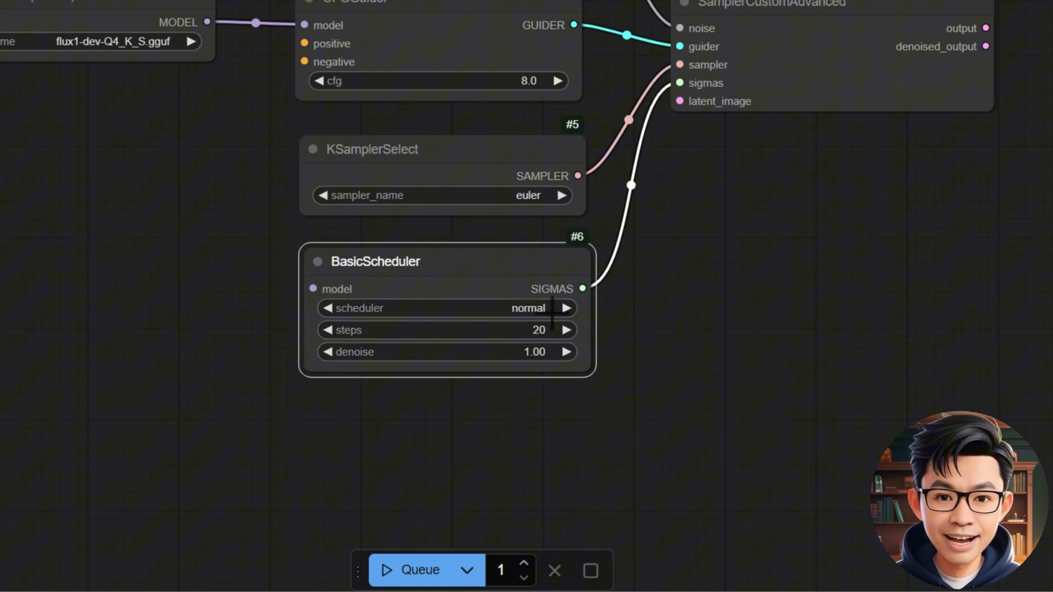
pyautogui.click(528, 308)
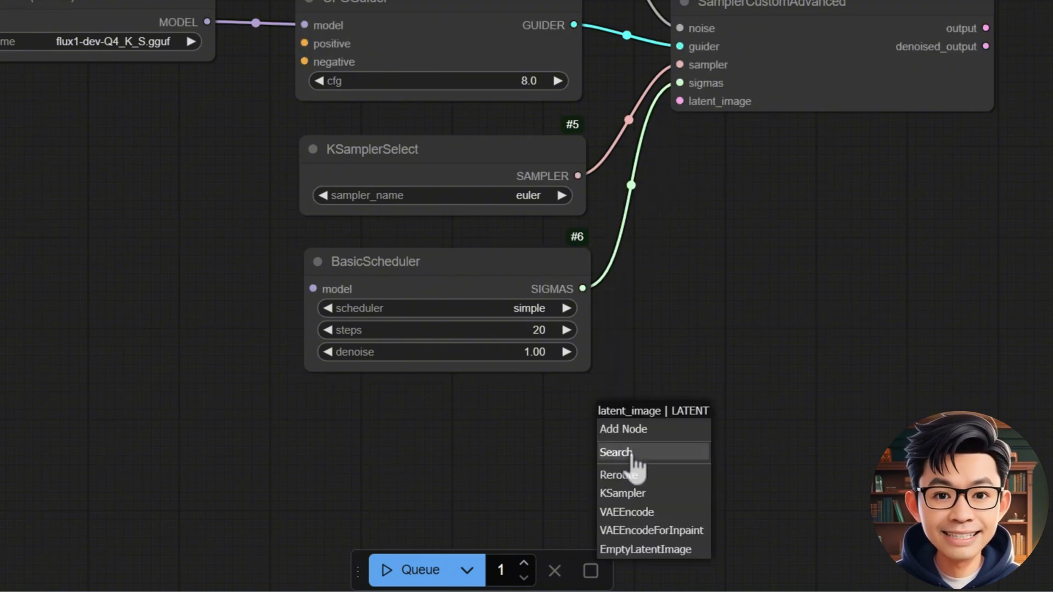
pyautogui.moveTo(645, 501)
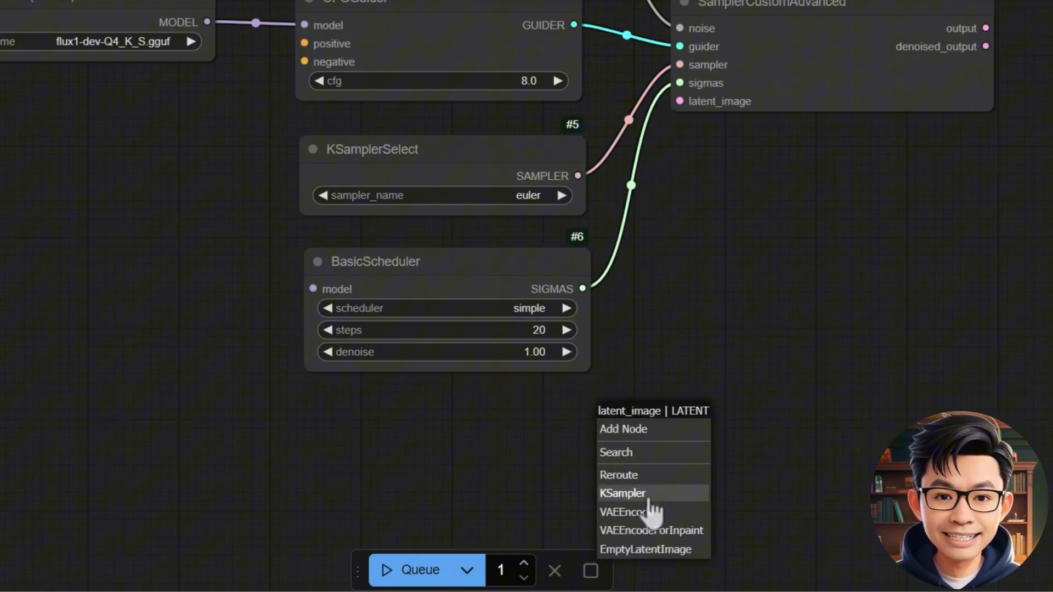
# - Add an Empty Latent Image of 768×1024 as the sampler's latent input
pyautogui.click(644, 550)
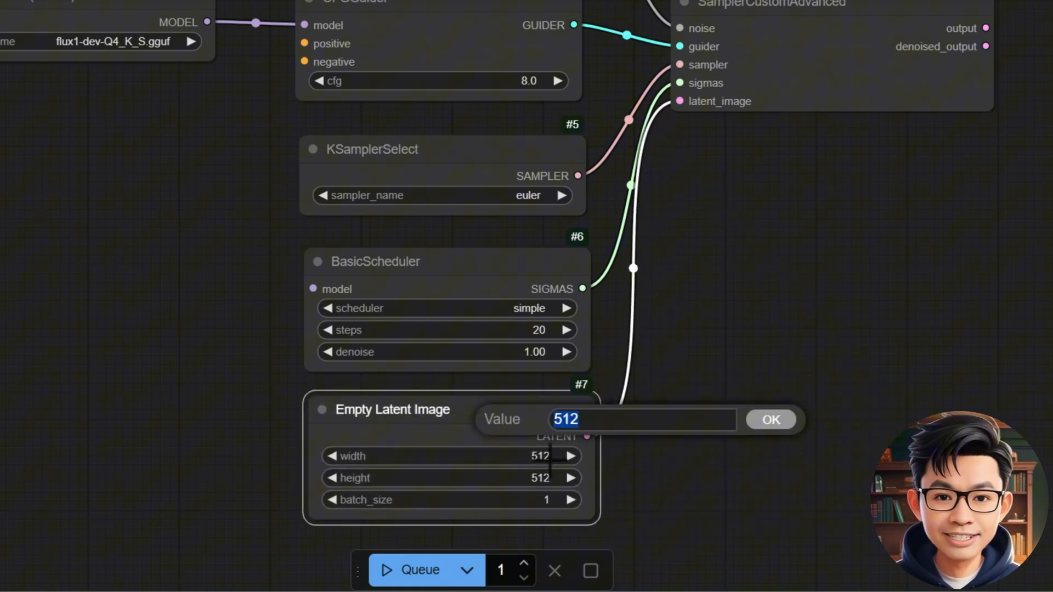
pyautogui.write('769')
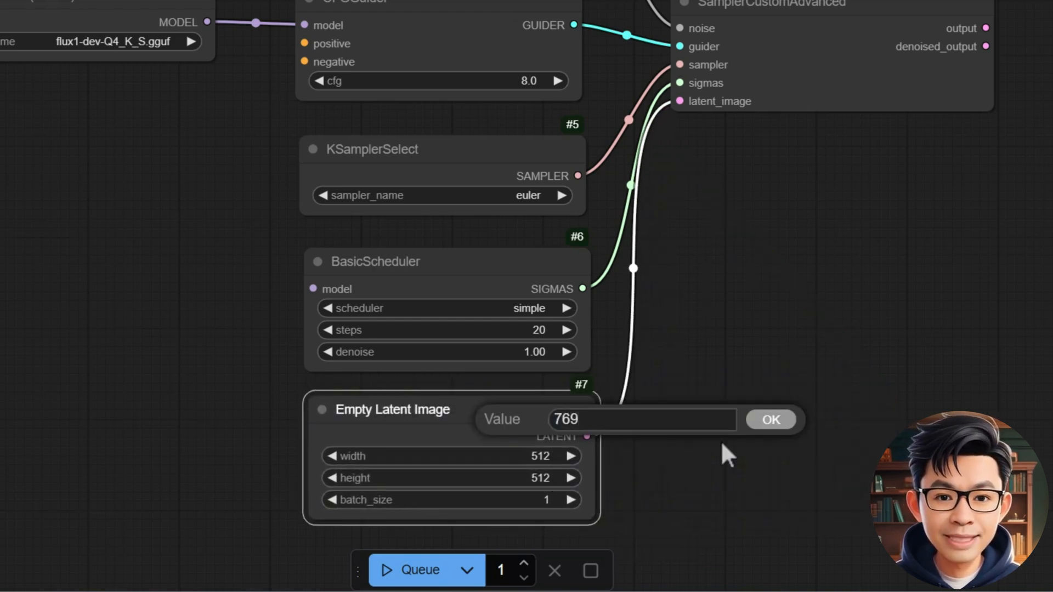
pyautogui.write('1')
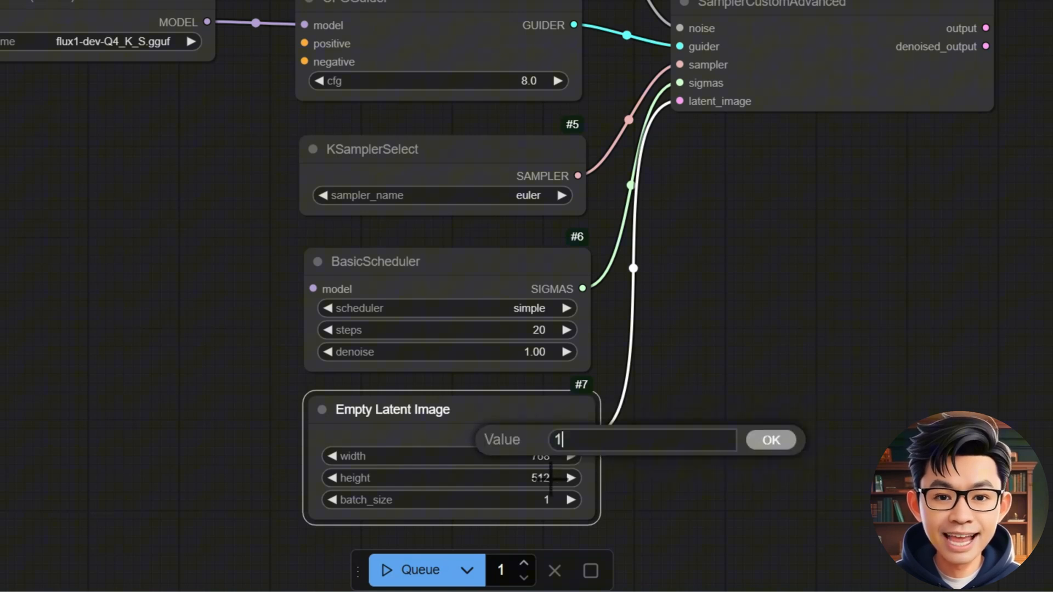
pyautogui.write('024')
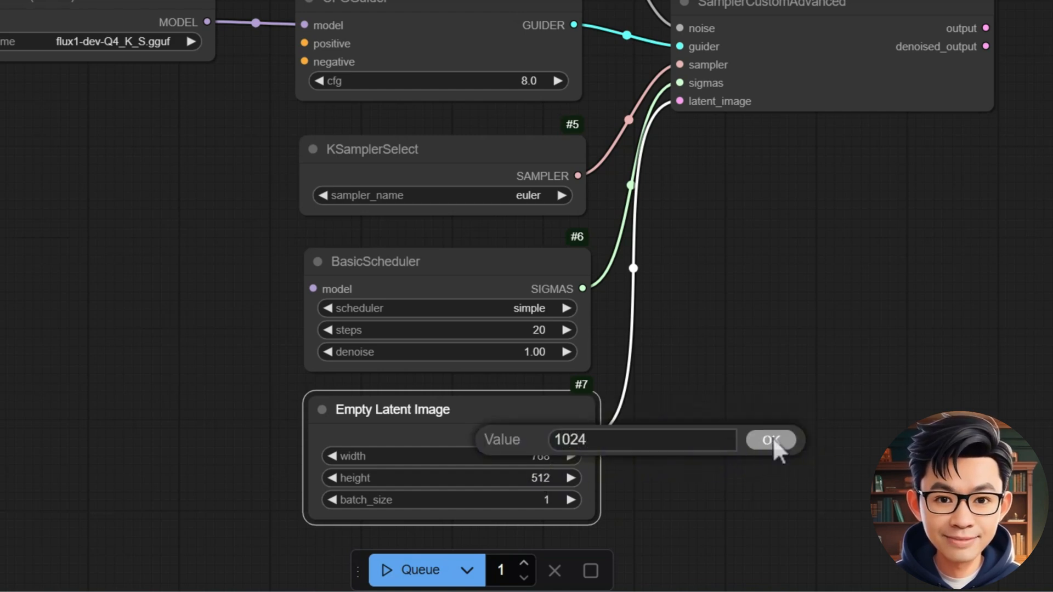
pyautogui.click(770, 440)
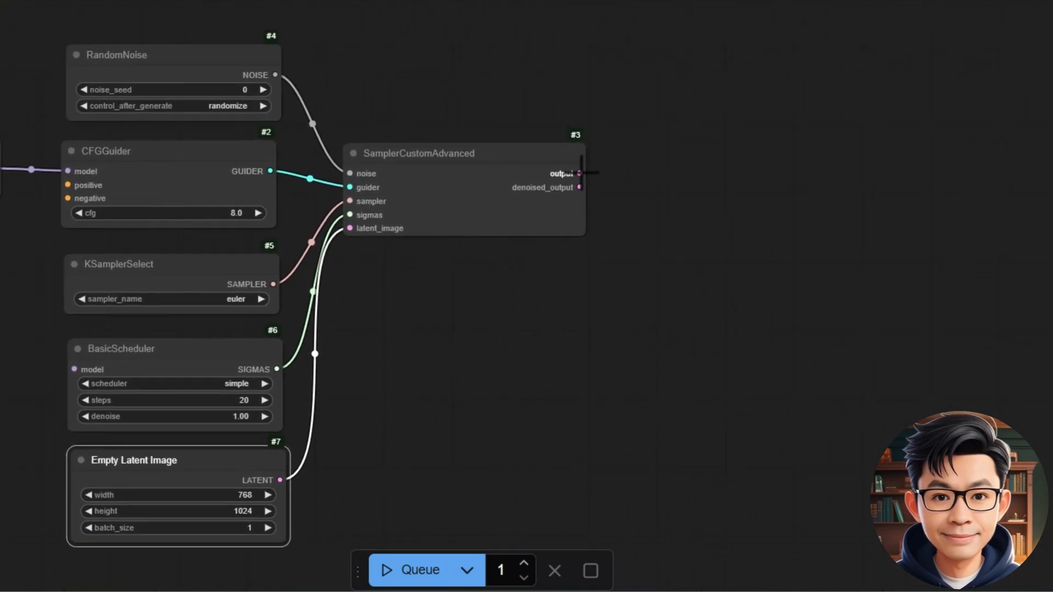
# - Decode the sampler output with VAE Decode and a Load VAE, then send it to Save Image
pyautogui.click(580, 173)
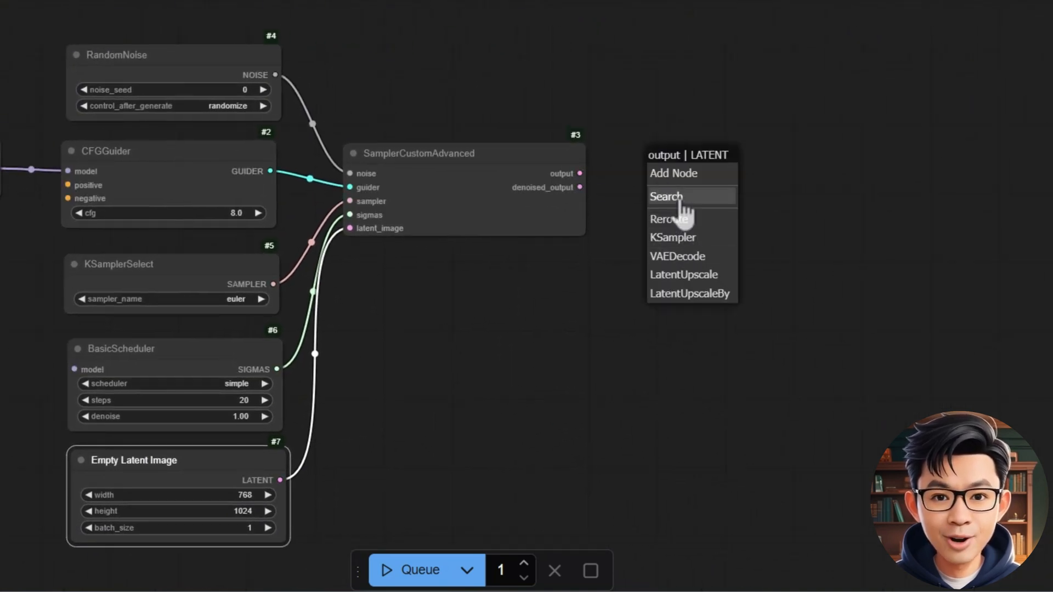
pyautogui.click(678, 256)
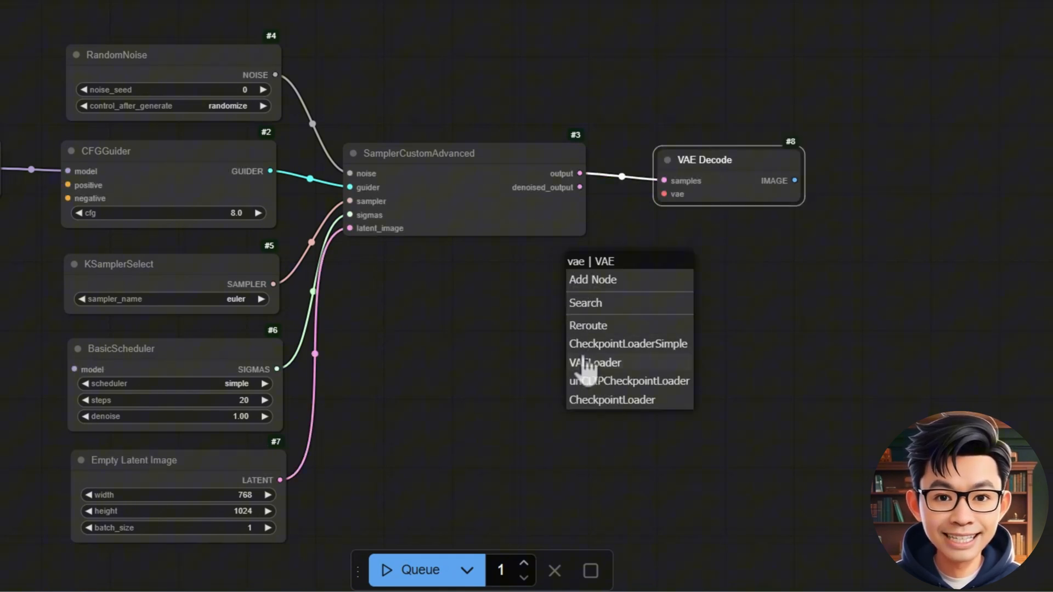
pyautogui.click(595, 364)
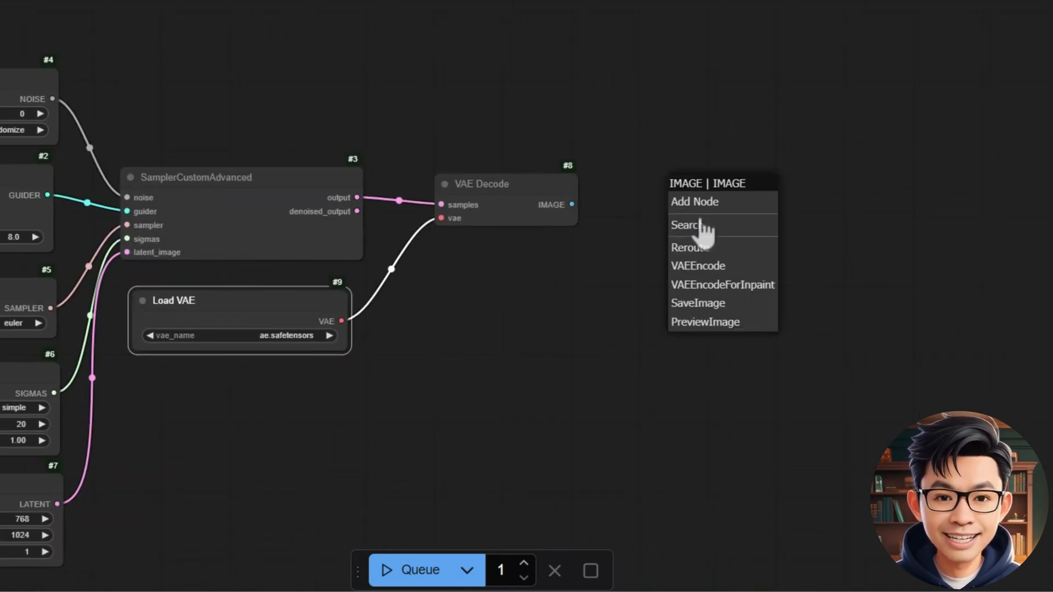
pyautogui.moveTo(715, 313)
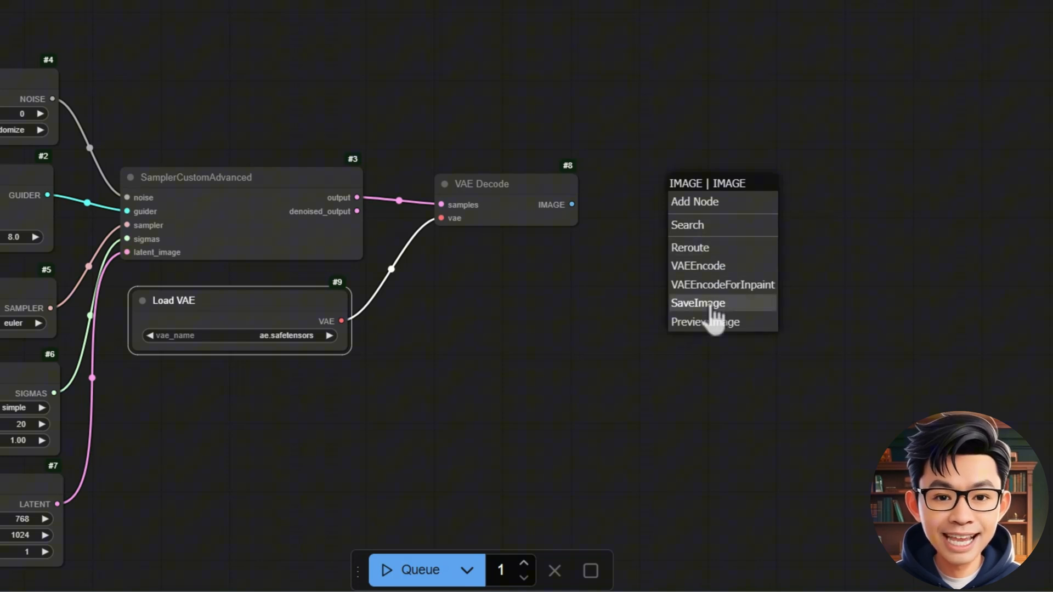
pyautogui.click(697, 303)
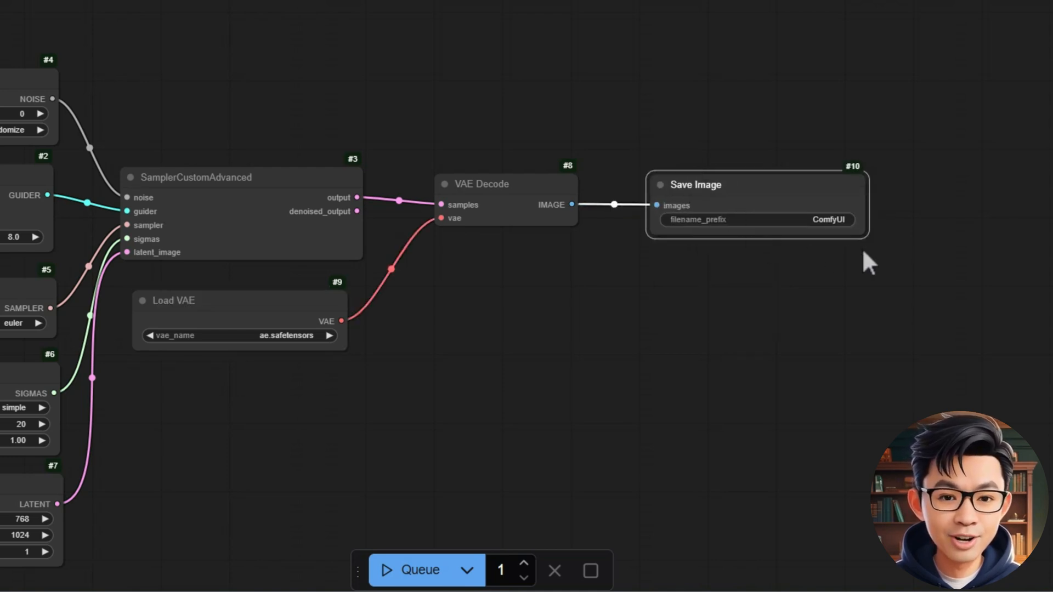
pyautogui.moveTo(866, 241); pyautogui.dragTo(865, 453)
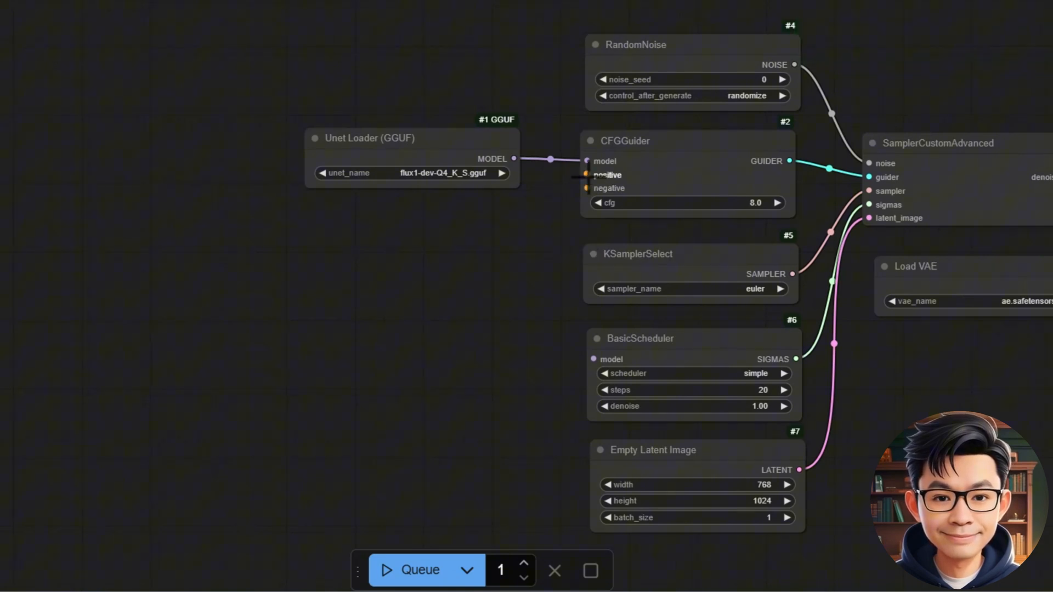
# - Add CLIP Text Encode prompts for the guider fed by a DualCLIPLoader (GGUF) of type flux
pyautogui.moveTo(586, 175); pyautogui.dragTo(485, 241)
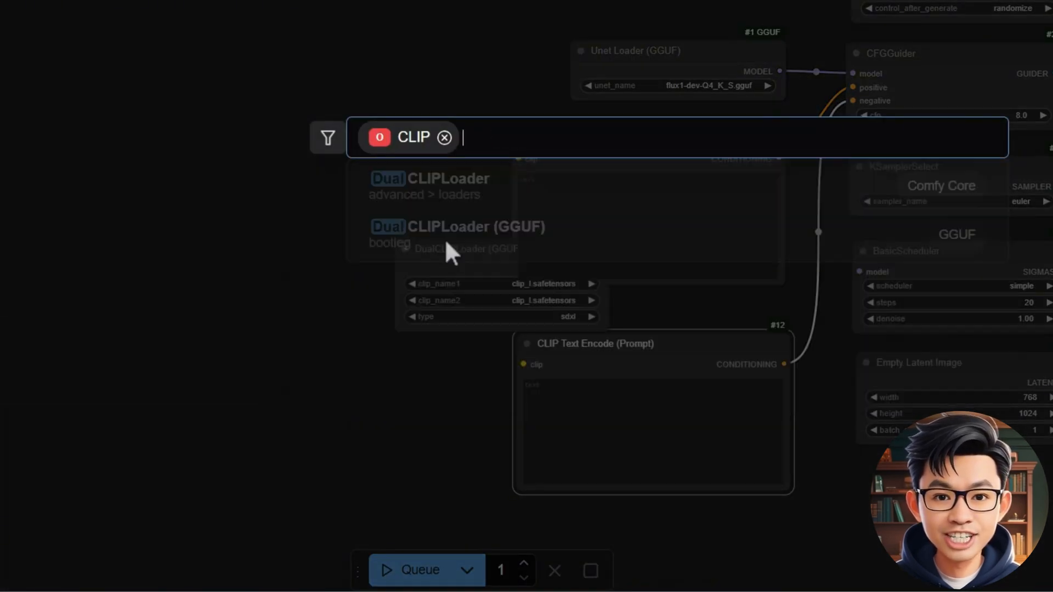
pyautogui.click(458, 226)
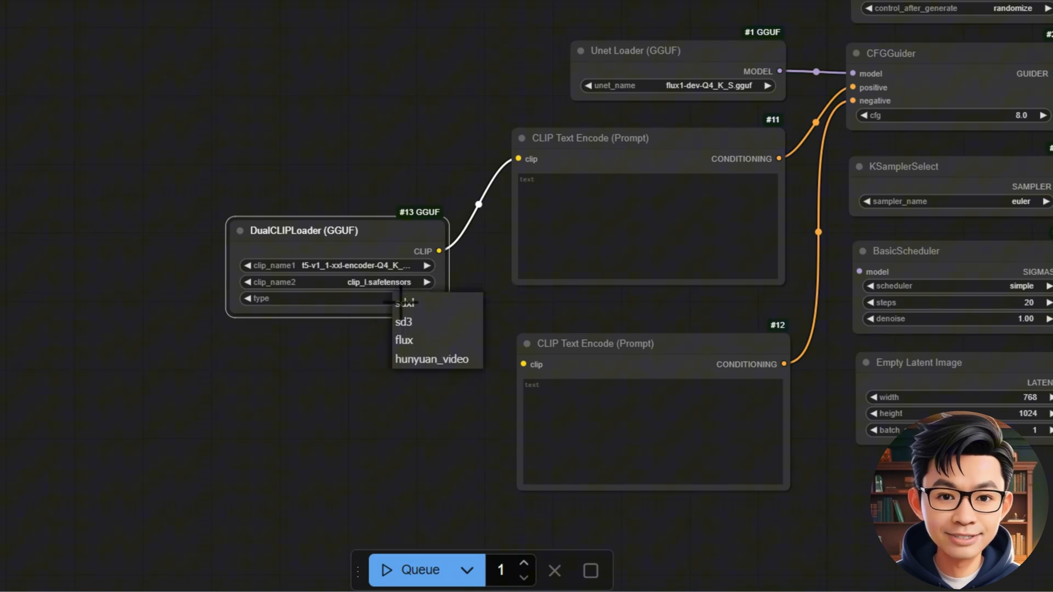
pyautogui.click(405, 340)
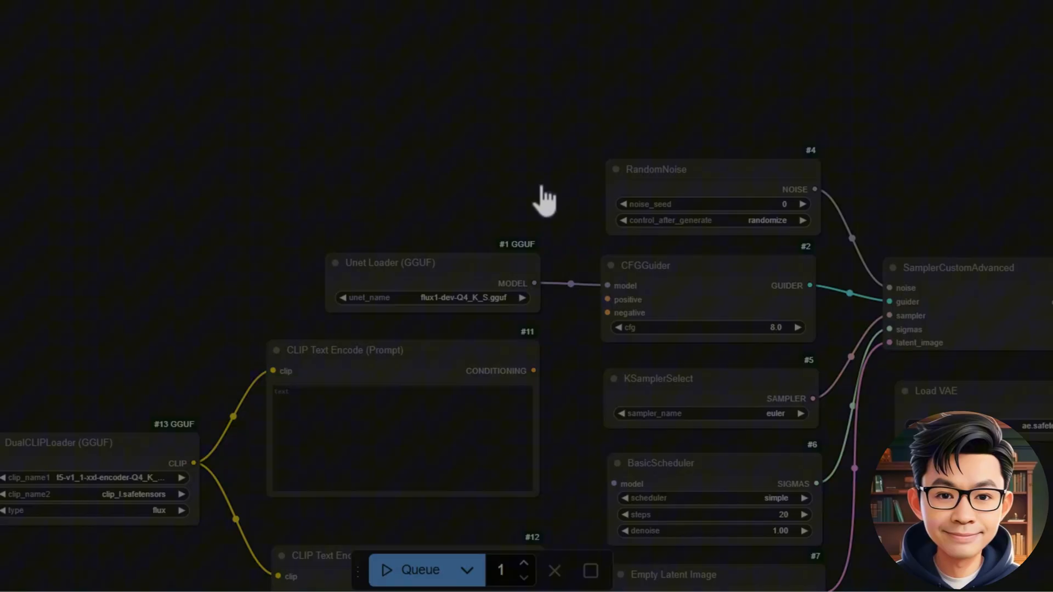
pyautogui.write('contr')
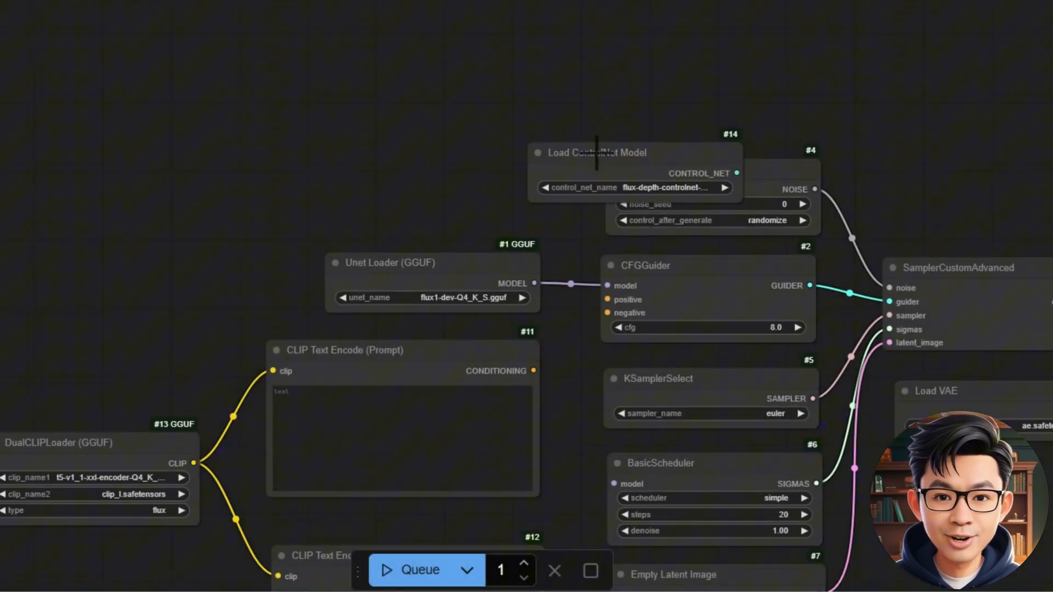
# - Load flux-depth-controlnet-v3 and route the prompt conditioning through an Apply ControlNet node
pyautogui.moveTo(592, 153); pyautogui.dragTo(101, 76)
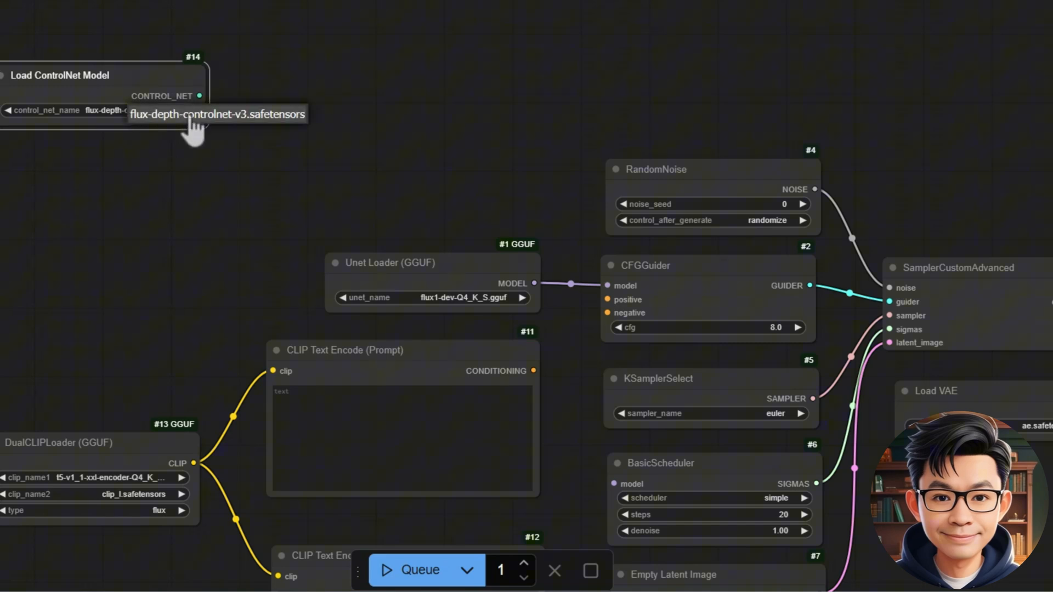
pyautogui.click(181, 97)
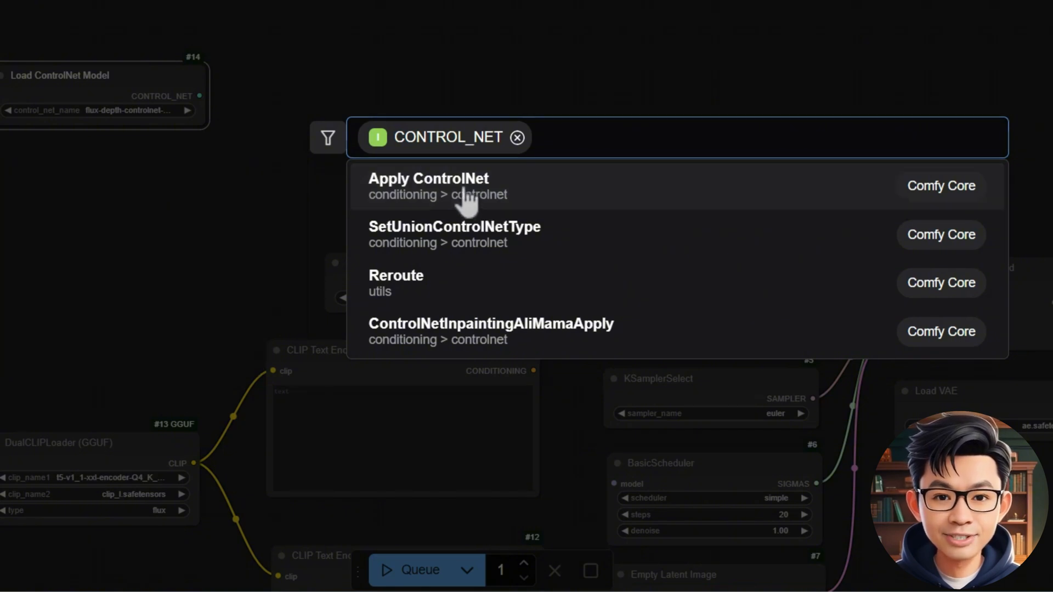
pyautogui.click(428, 186)
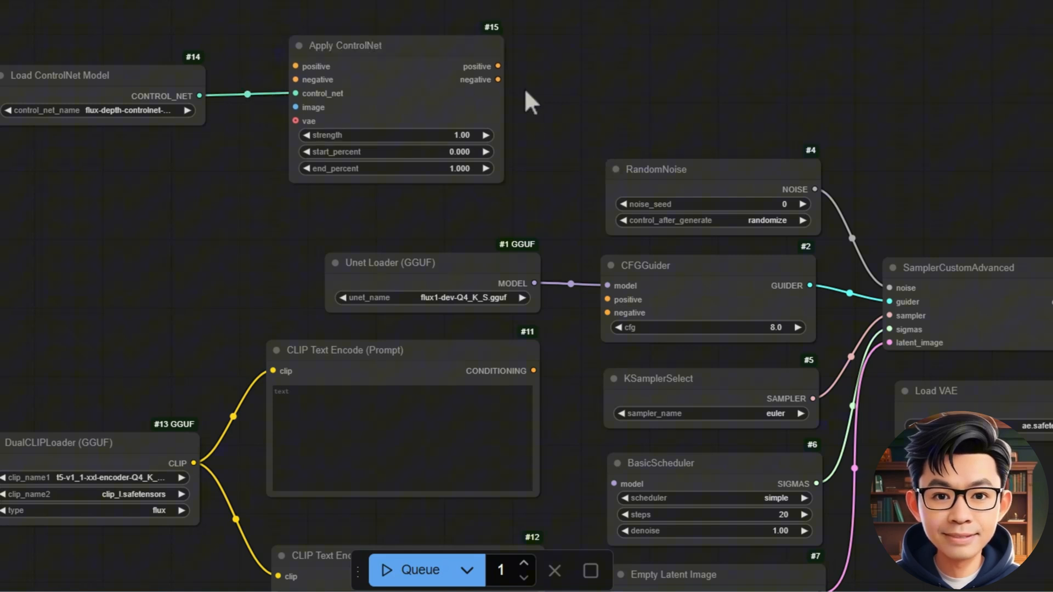
pyautogui.moveTo(498, 66); pyautogui.dragTo(610, 300)
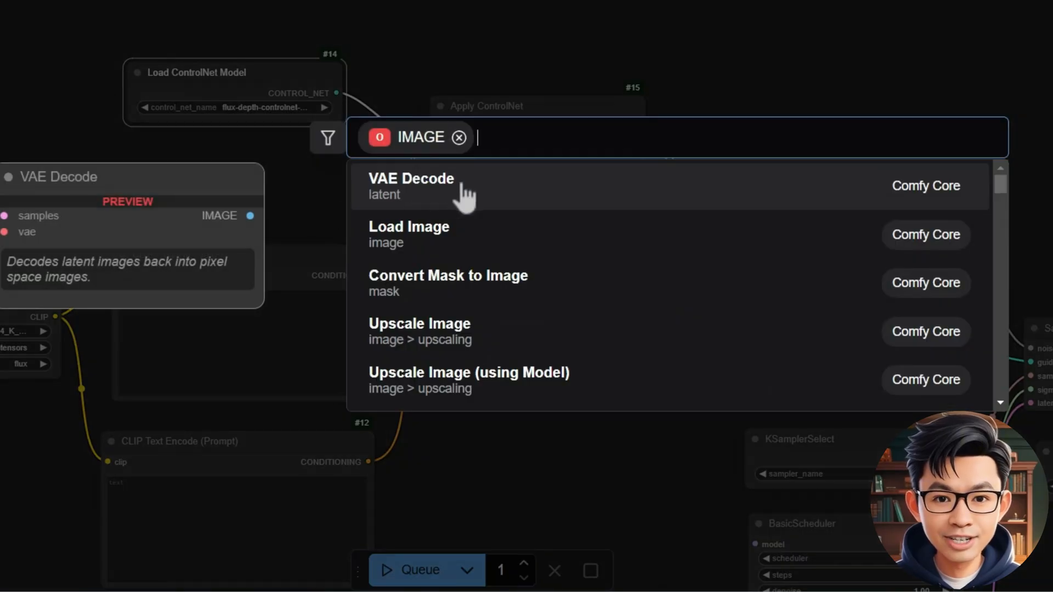
# - Feed Apply ControlNet's image input from an AIO Aux Preprocessor supplied by a Load Image node
pyautogui.write('a')
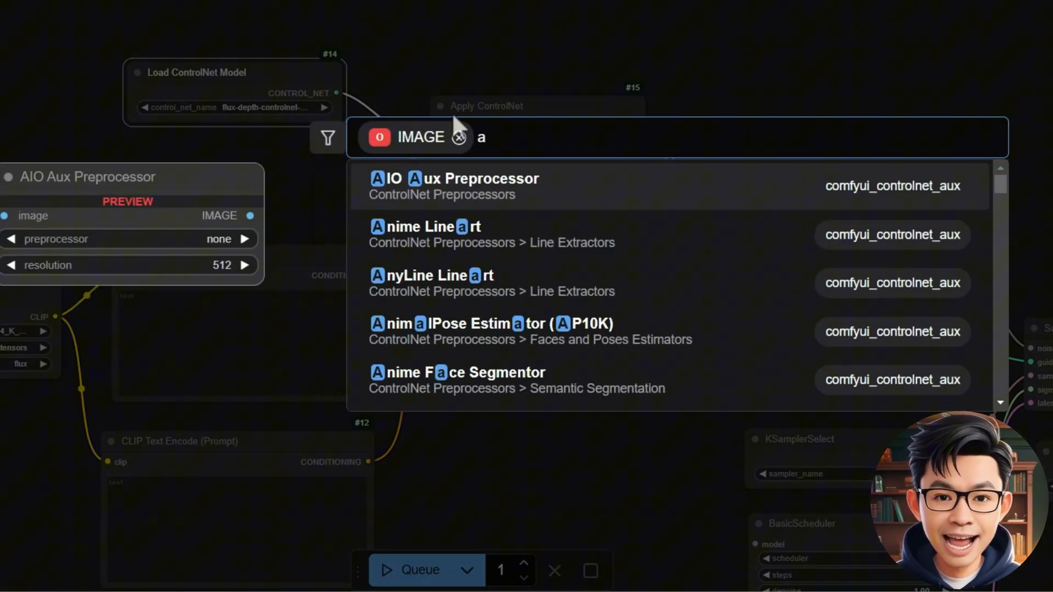
pyautogui.click(456, 185)
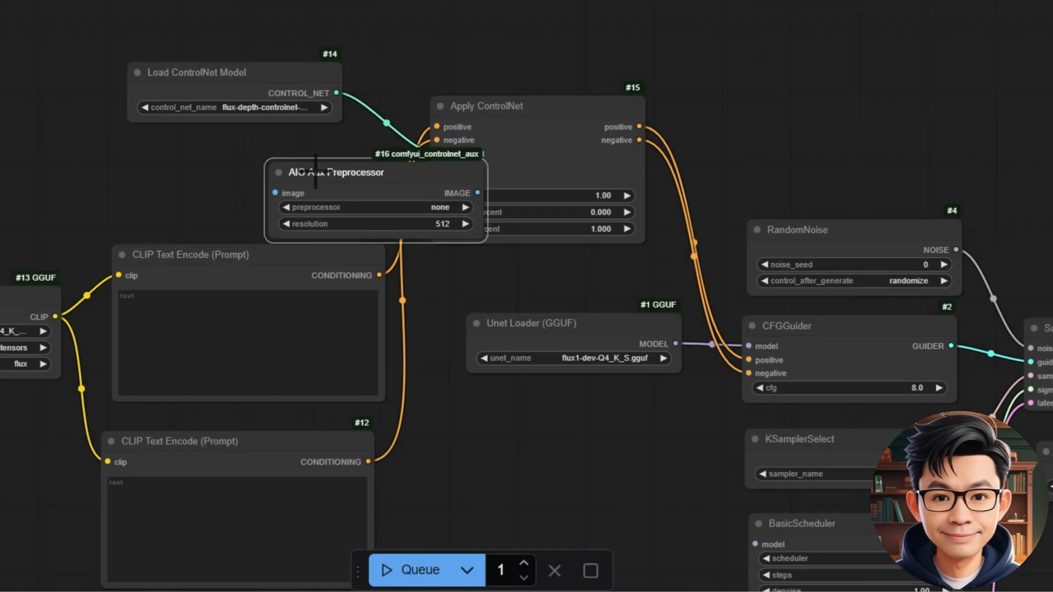
pyautogui.moveTo(376, 172); pyautogui.dragTo(235, 159)
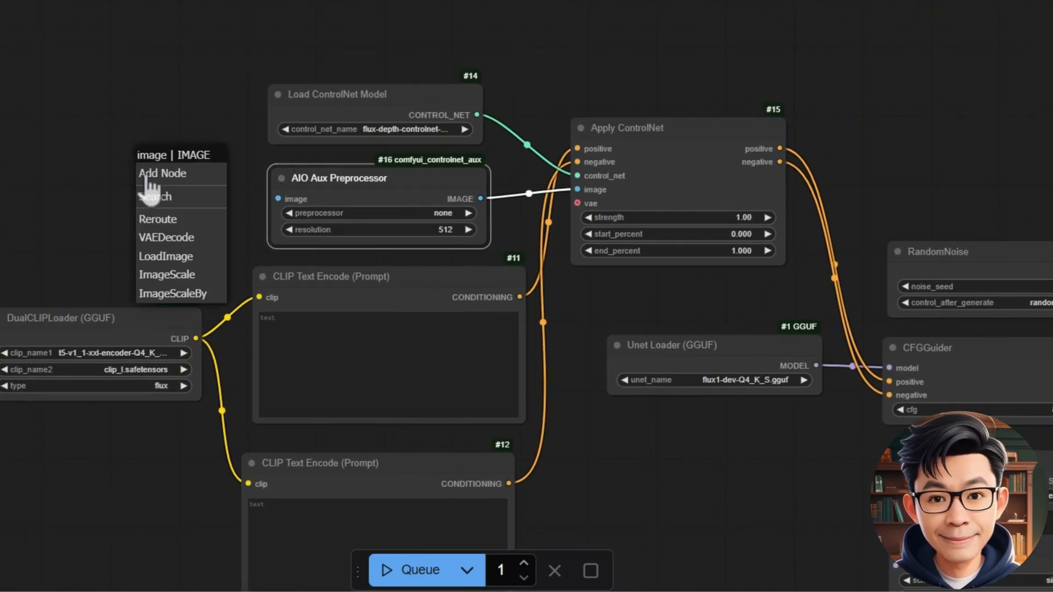
pyautogui.click(165, 256)
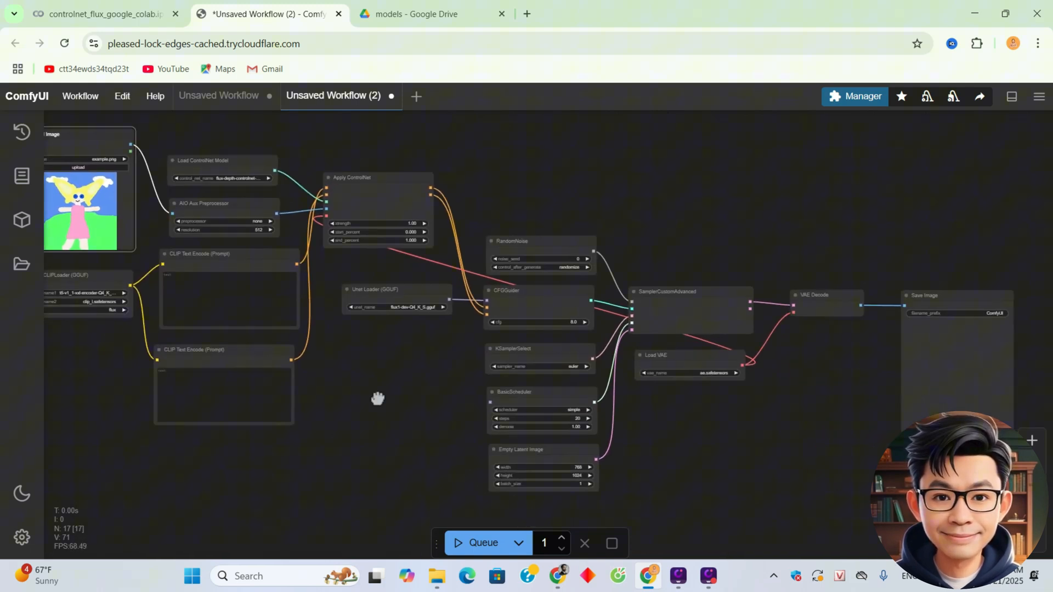
# - Load the portrait X8BKFxoz.jpg into the Load Image node in place of the example picture
pyautogui.moveTo(377, 399); pyautogui.dragTo(441, 396)
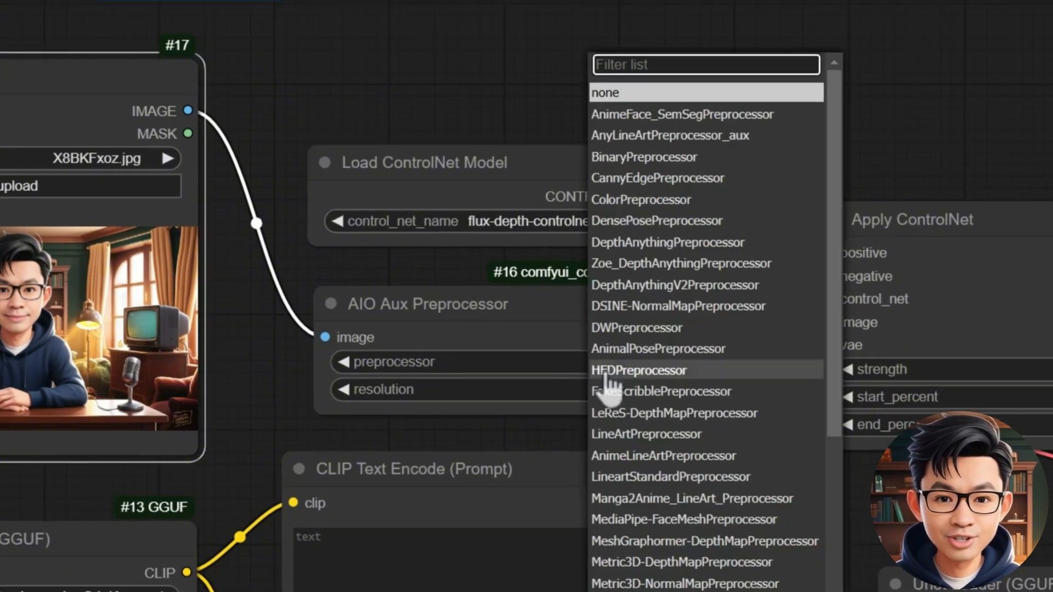
# - Filter the preprocessor list by 'de' and select DepthAnythingPreprocessor
pyautogui.write('depth')
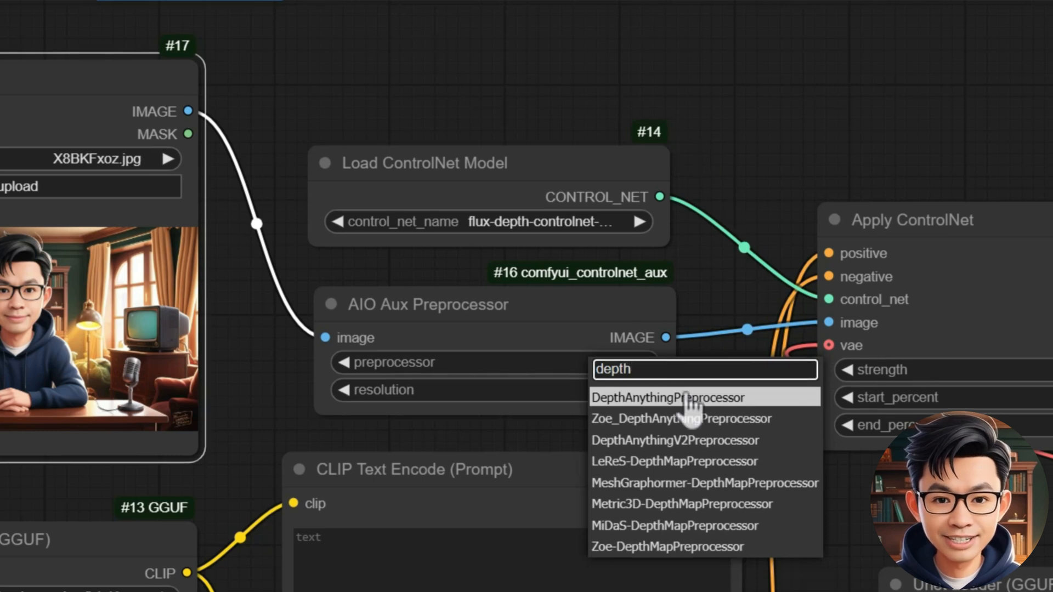
pyautogui.click(669, 397)
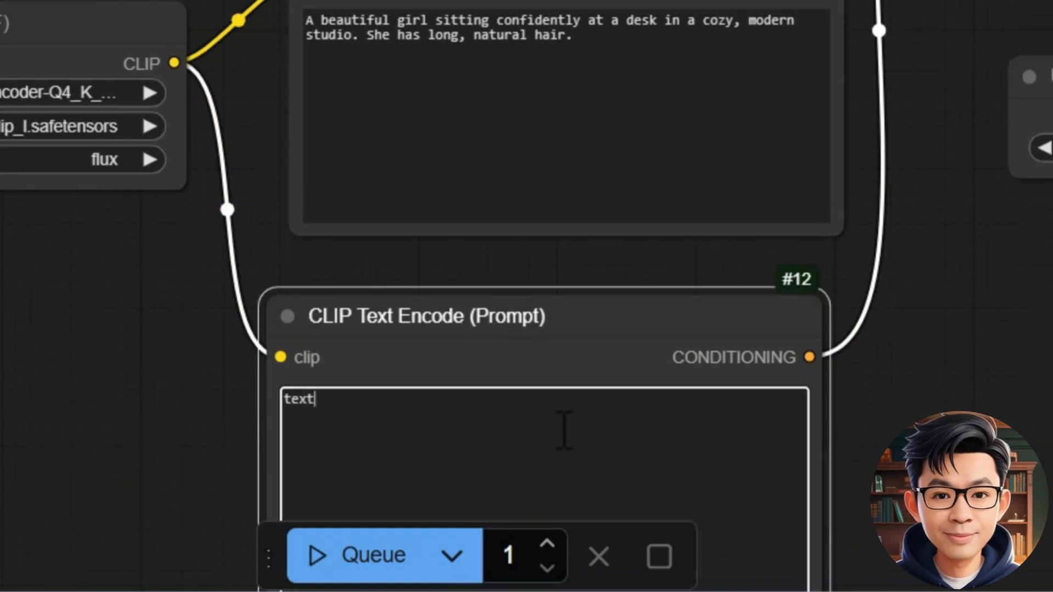
# - Extend the negative prompt with ', watermark' and ', blur'
pyautogui.write(', watermark')
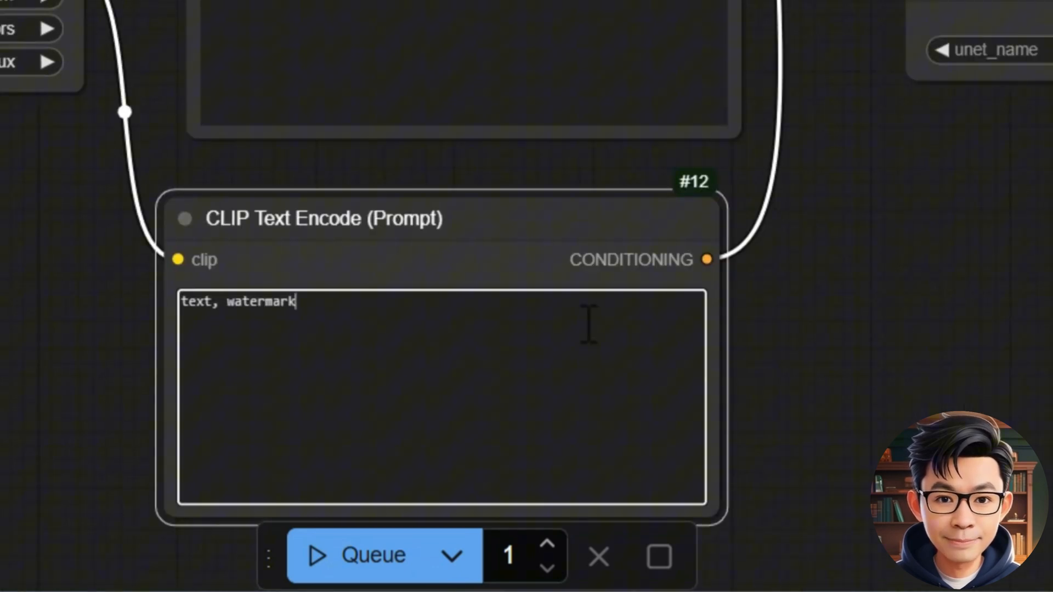
pyautogui.write(', blur')
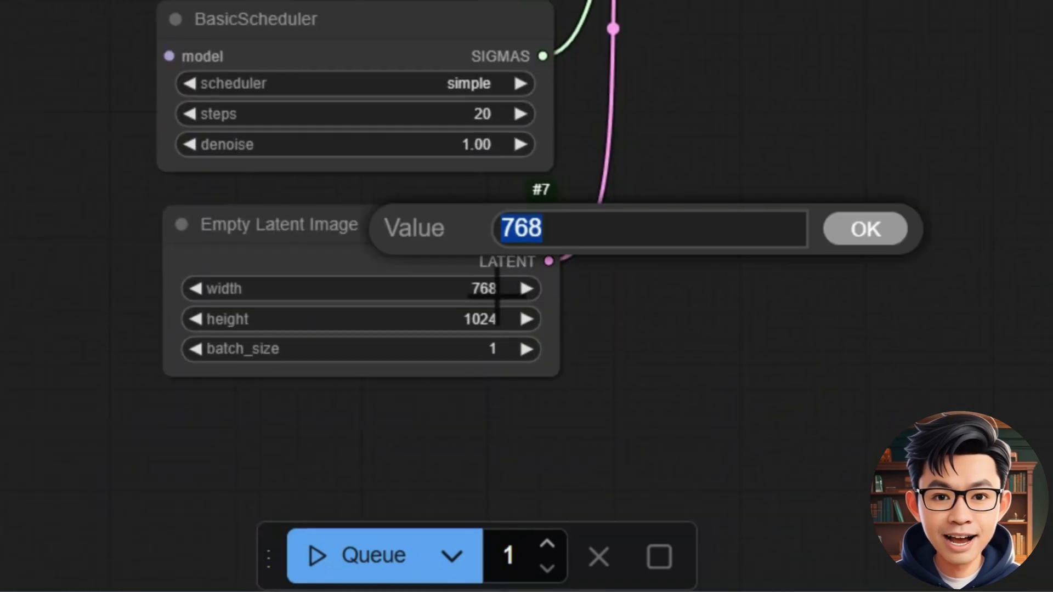
# - Confirm the 1024×768 latent size, queue a run, and dismiss the BasicScheduler validation error
pyautogui.click(866, 229)
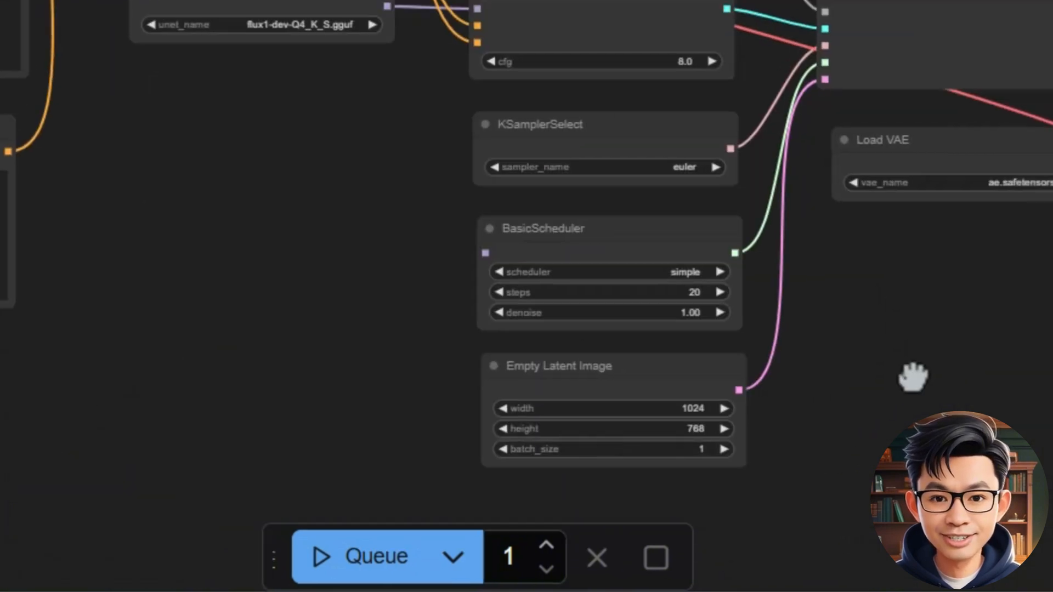
pyautogui.click(375, 556)
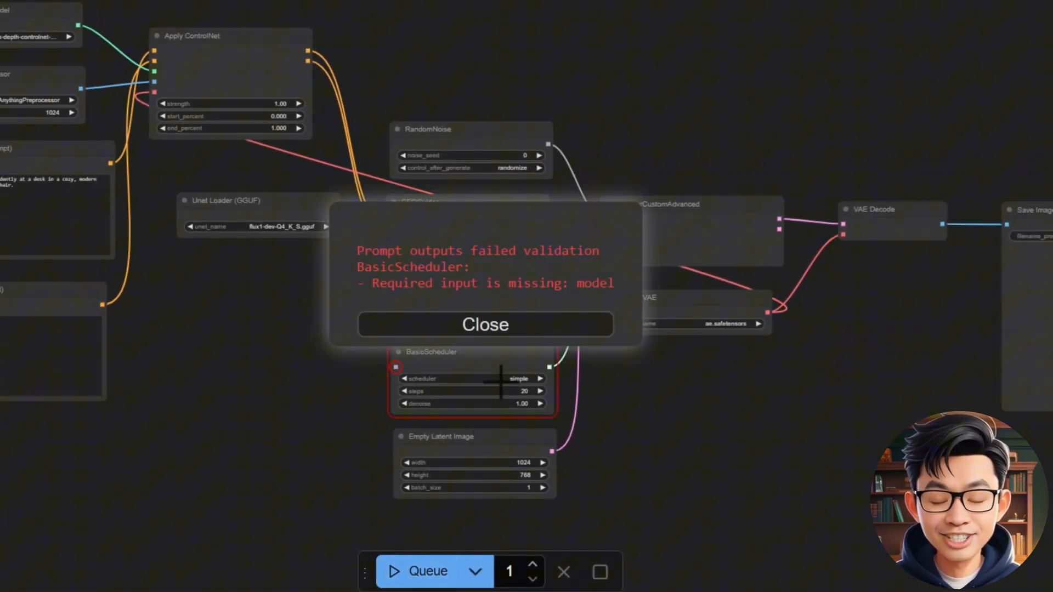
pyautogui.click(485, 324)
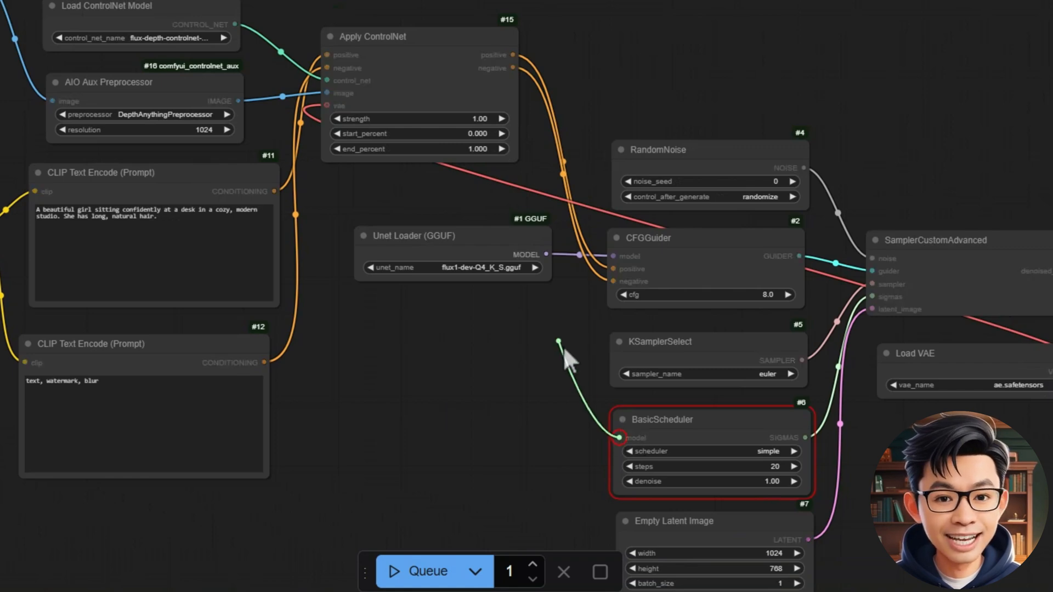